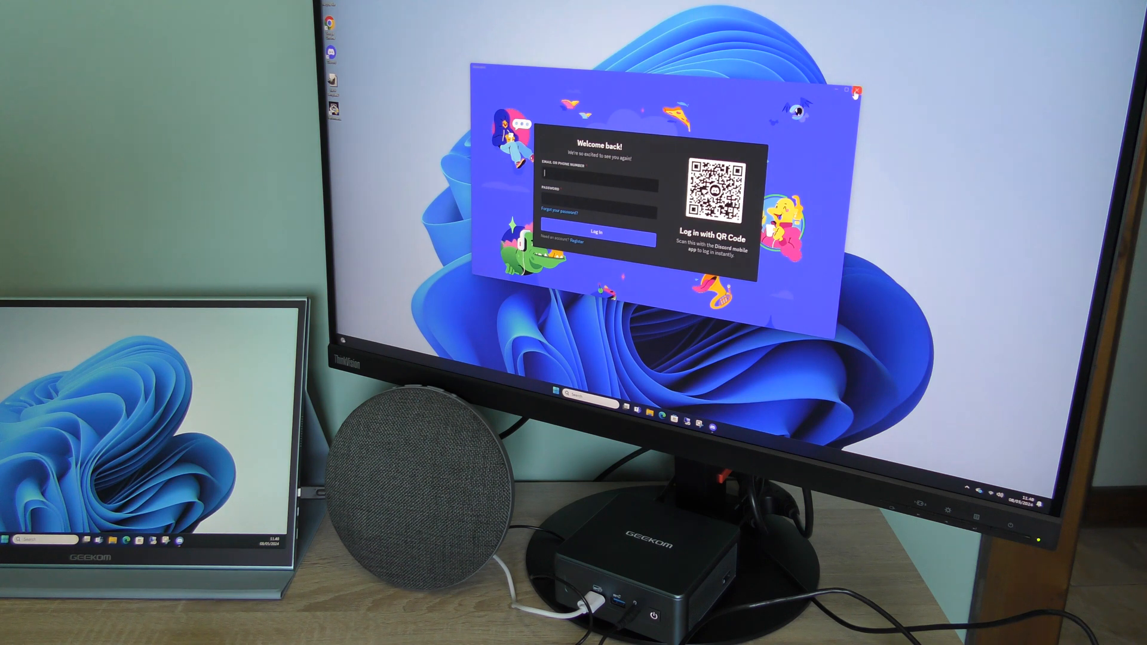
# Select VM 110 (Server2022MGMT) to show its running status with CPU and memory graphs
pyautogui.click(856, 91)
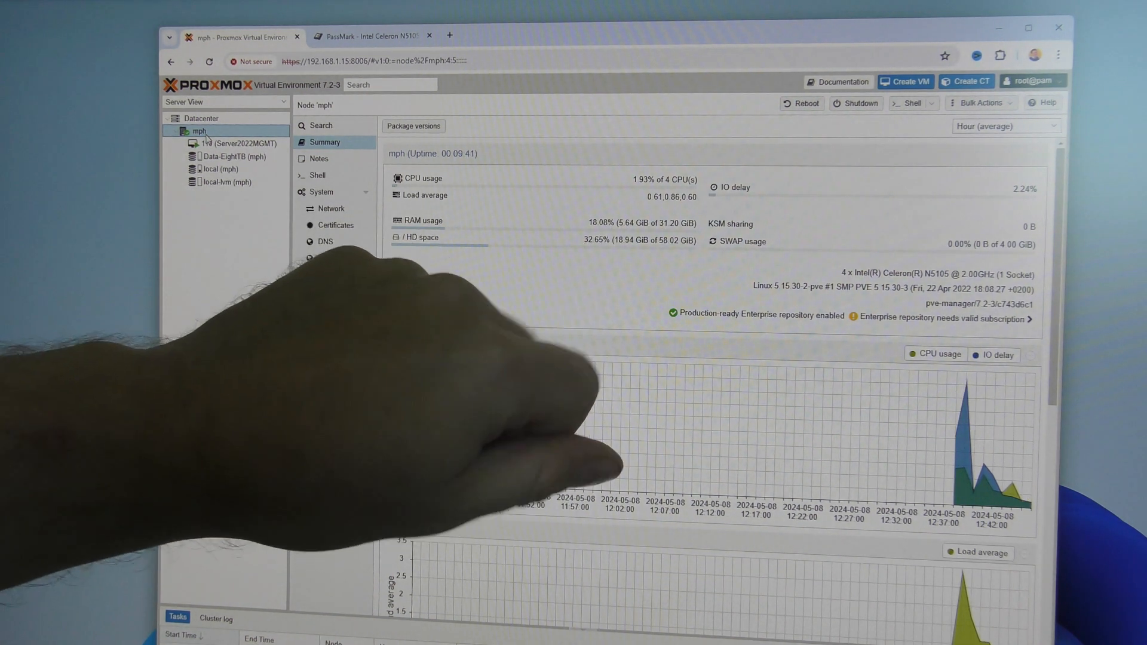
pyautogui.click(322, 192)
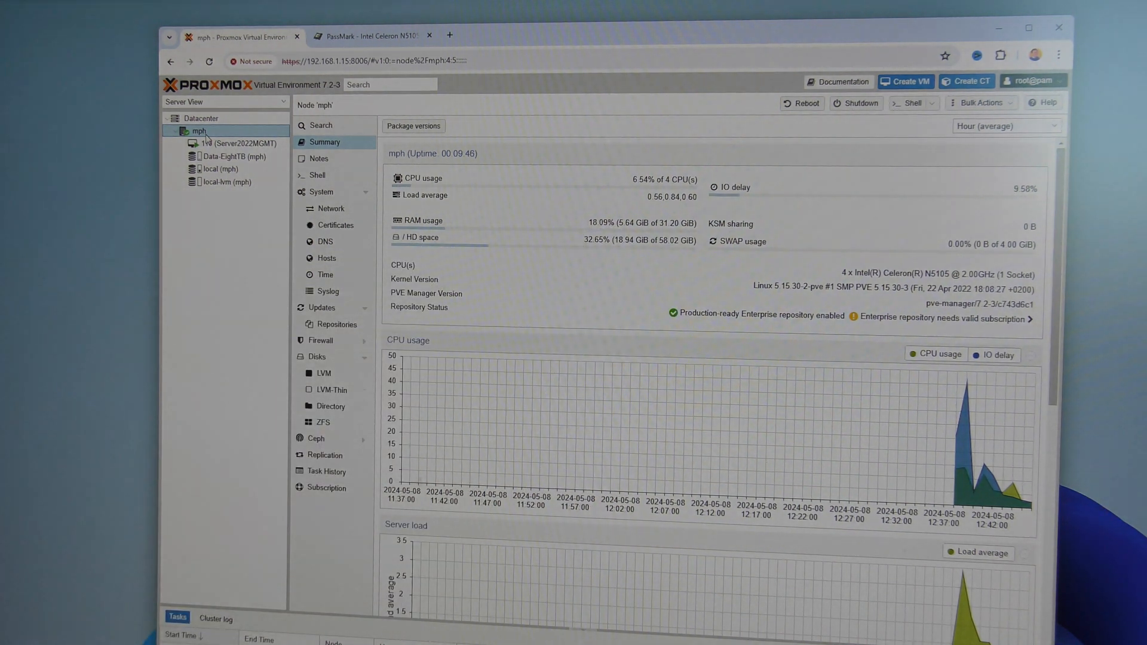
pyautogui.click(238, 143)
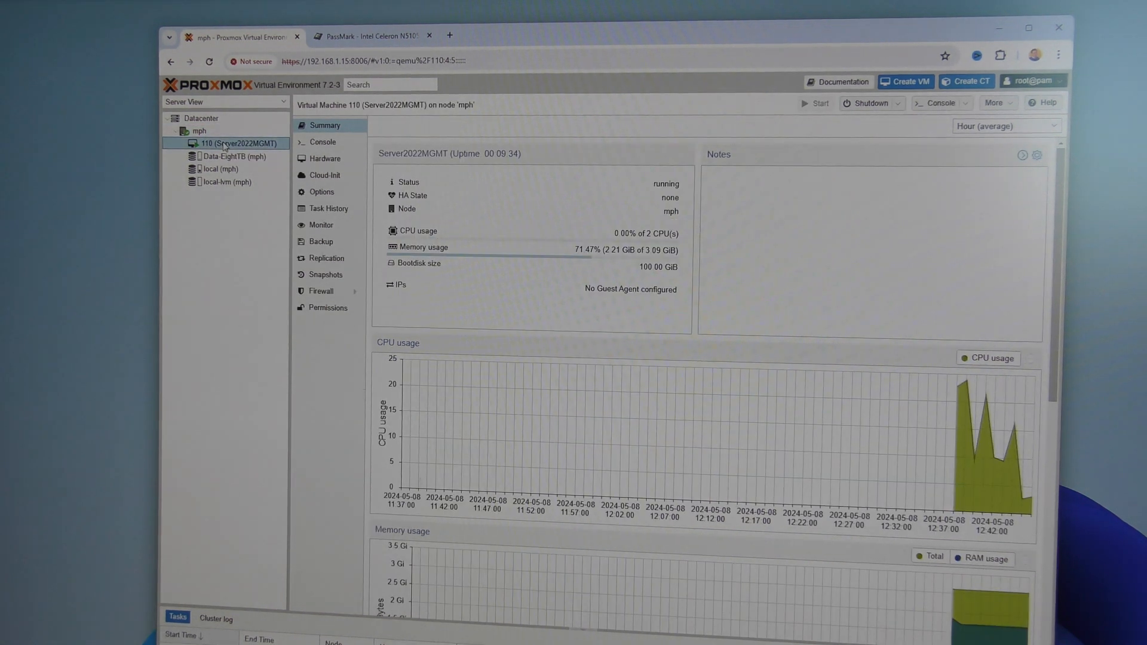